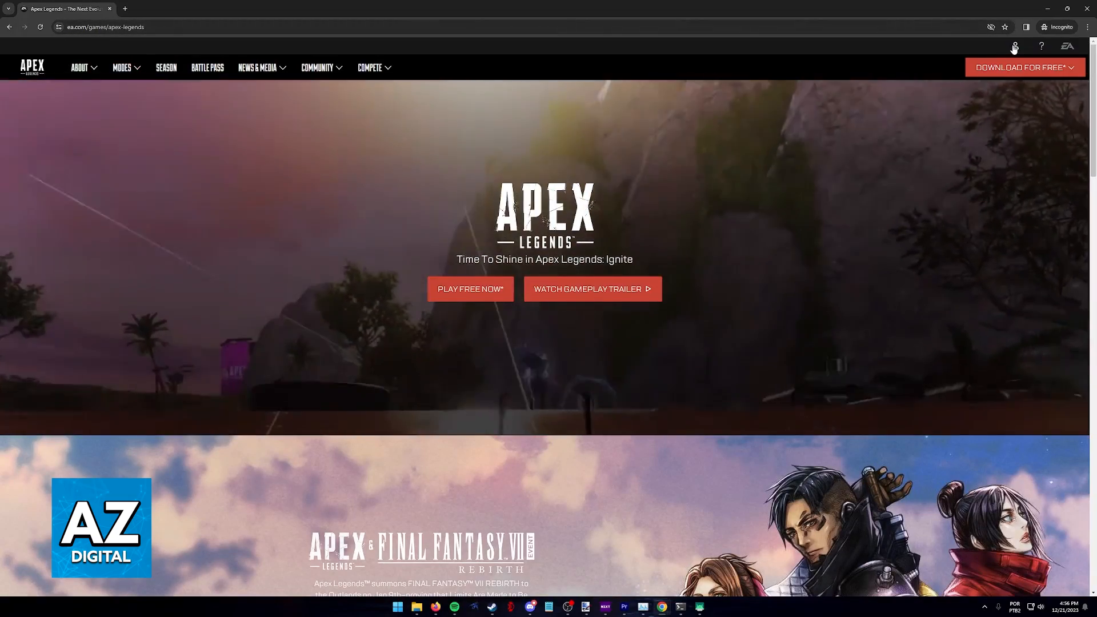
# Sign in from the profile menu and reach Account Settings, then go to the linked accounts section
pyautogui.click(1013, 46)
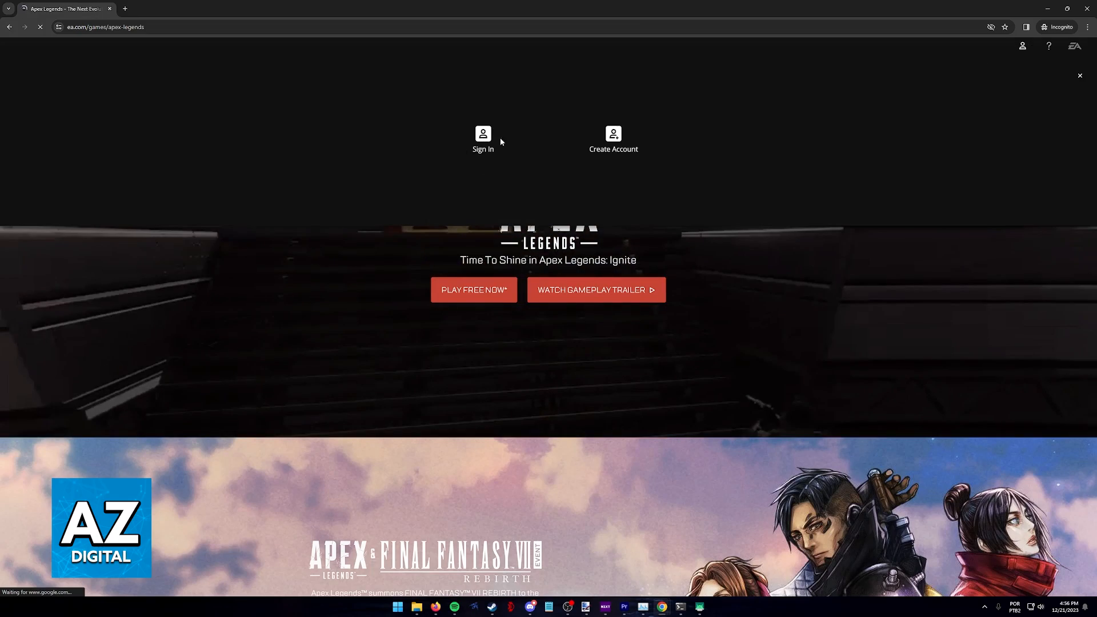
pyautogui.click(482, 138)
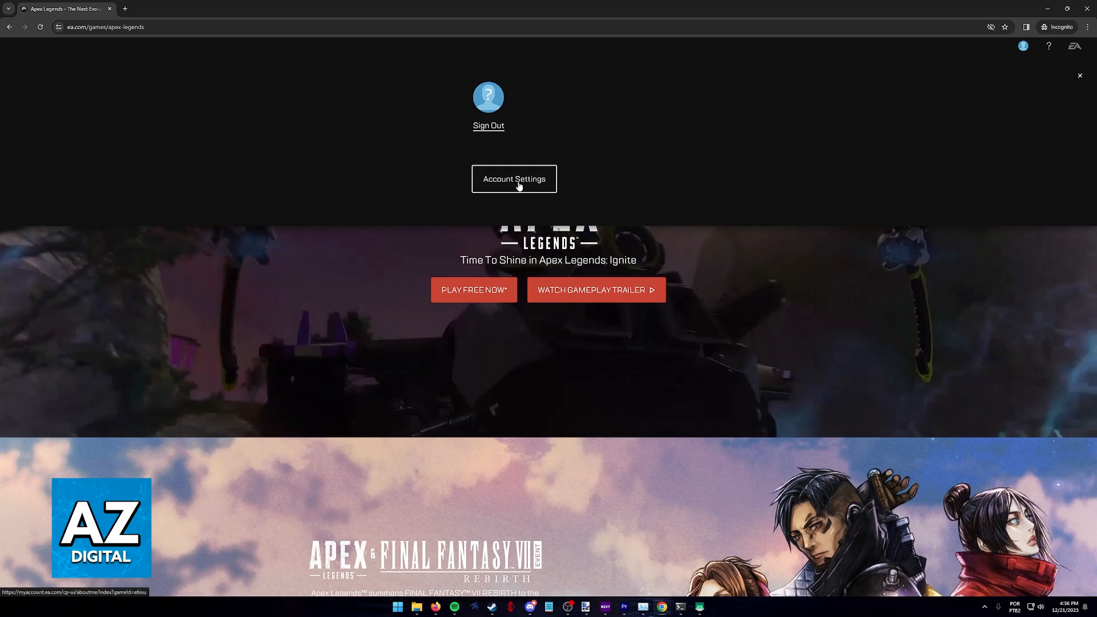
pyautogui.click(513, 180)
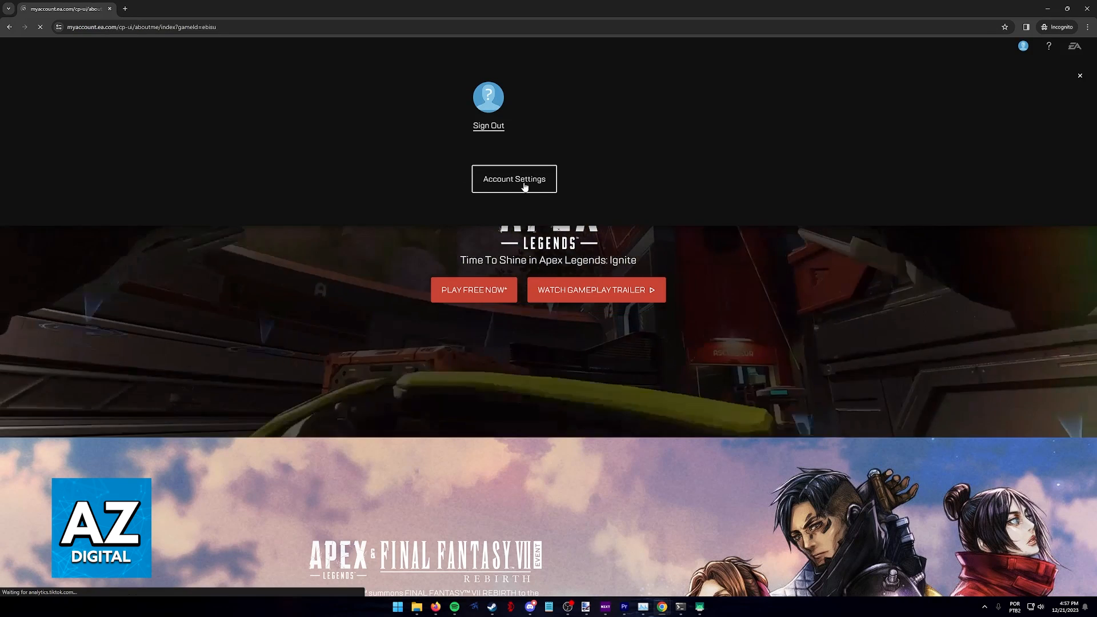
pyautogui.click(513, 178)
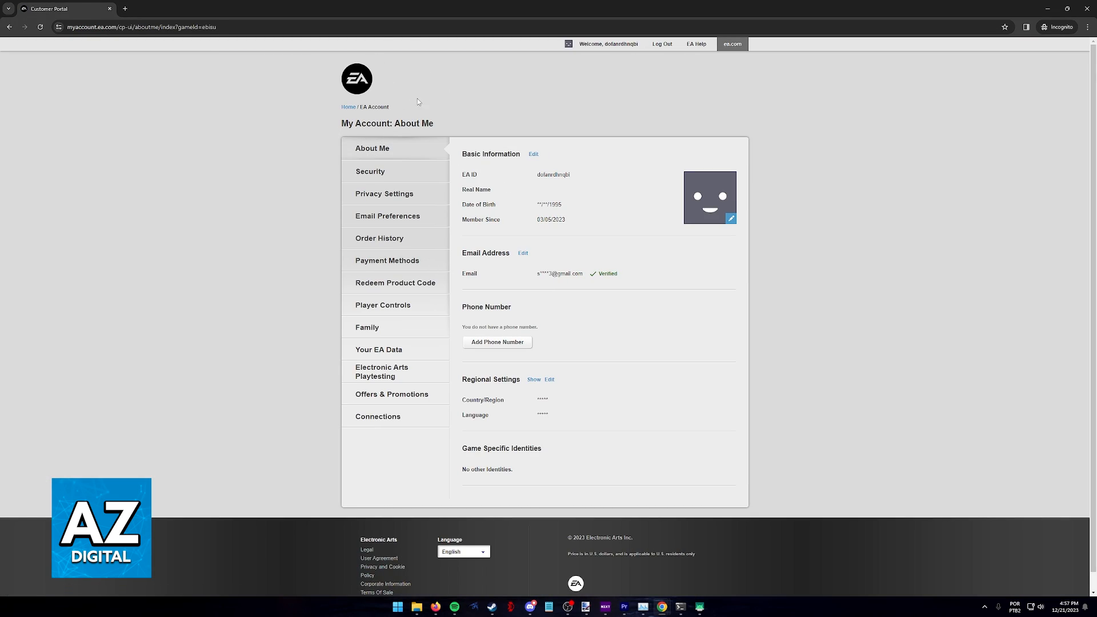
pyautogui.click(378, 415)
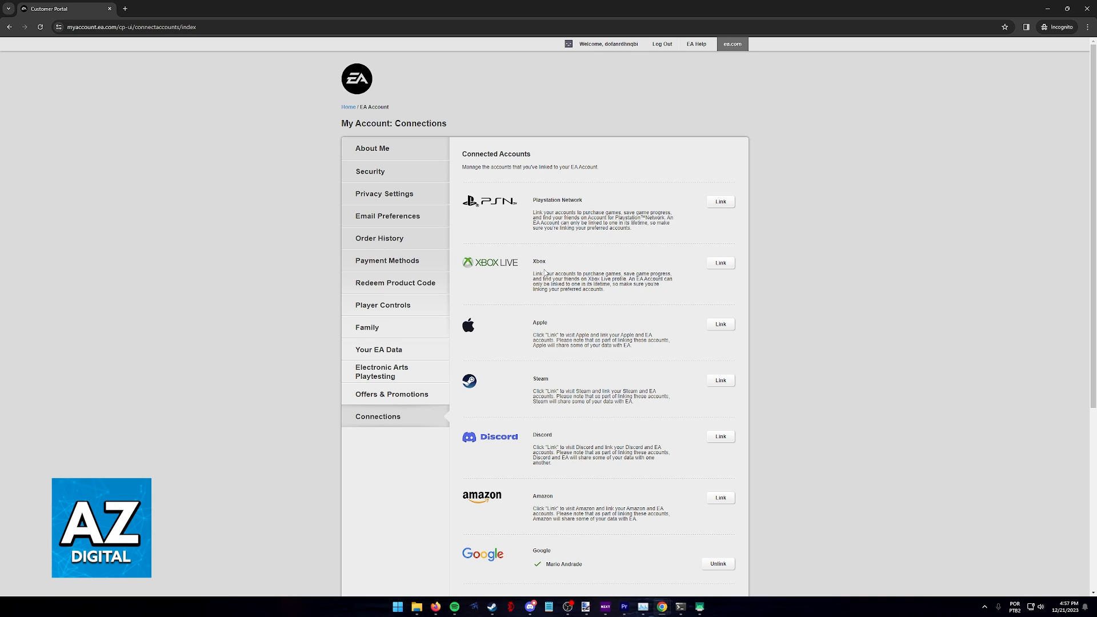
pyautogui.moveTo(540, 244)
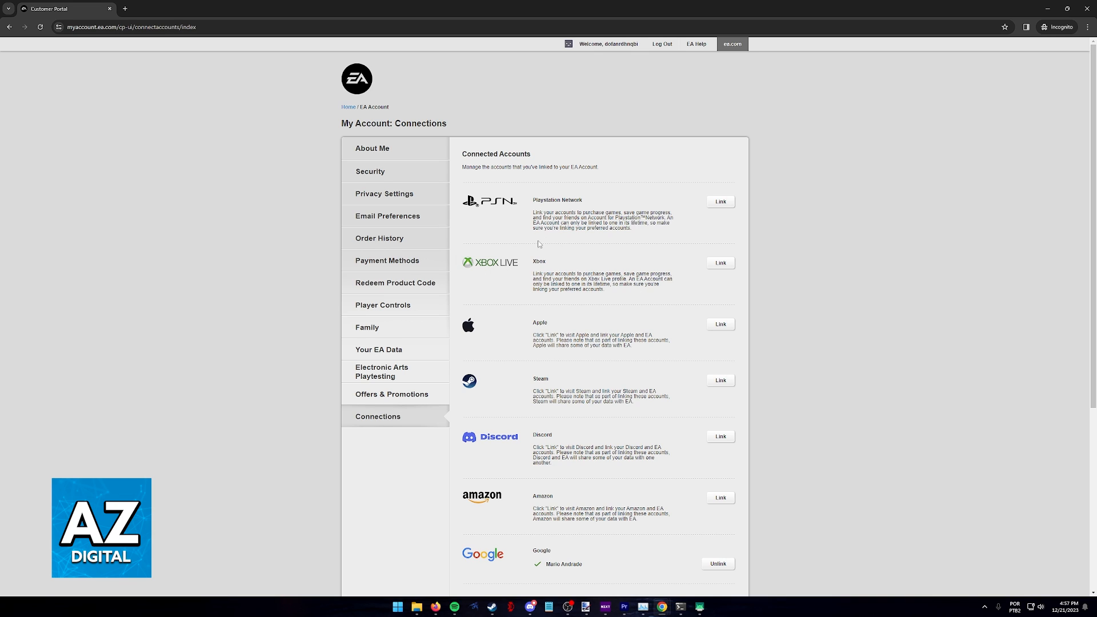
pyautogui.moveTo(642, 261)
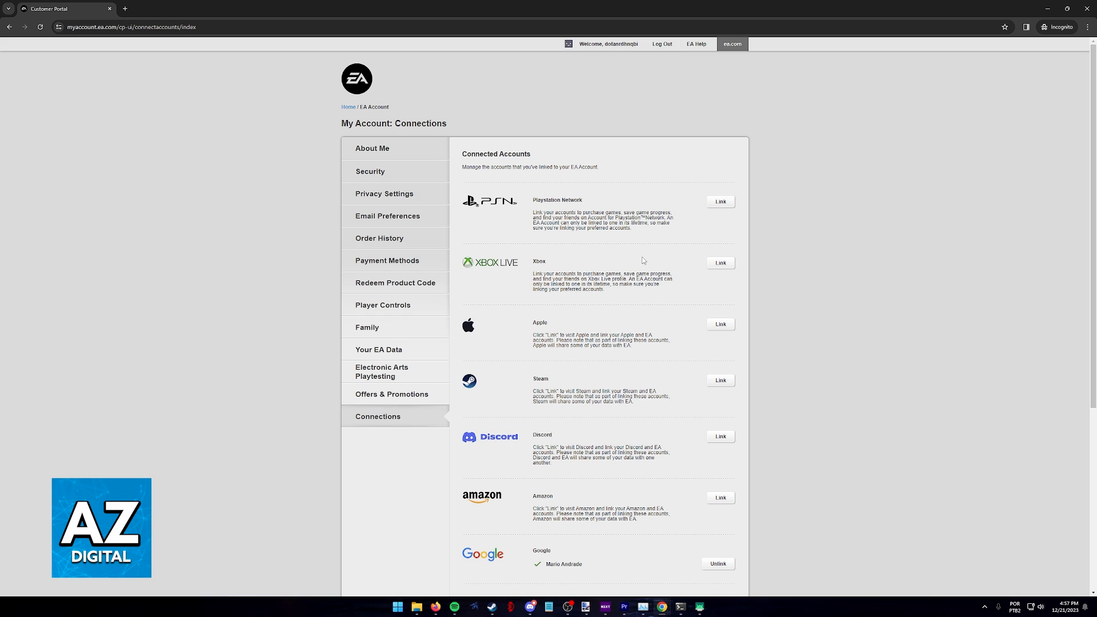
pyautogui.moveTo(527, 268)
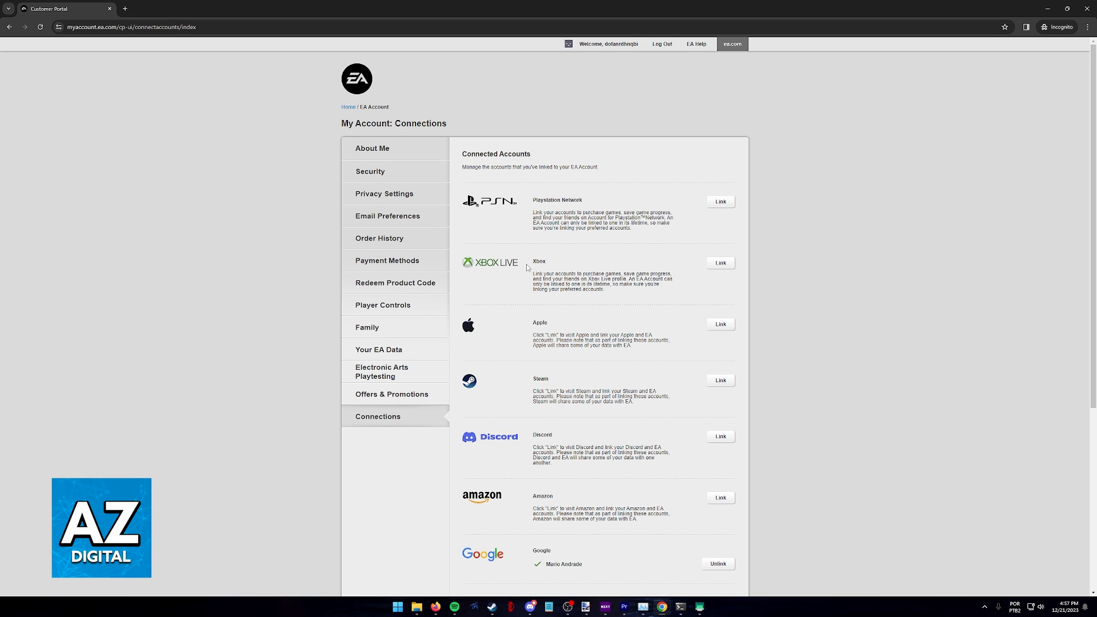
# Scroll through the Connected Accounts list (PlayStation Network, Xbox, Google, Twitch) and back to the top
pyautogui.scroll(-3)
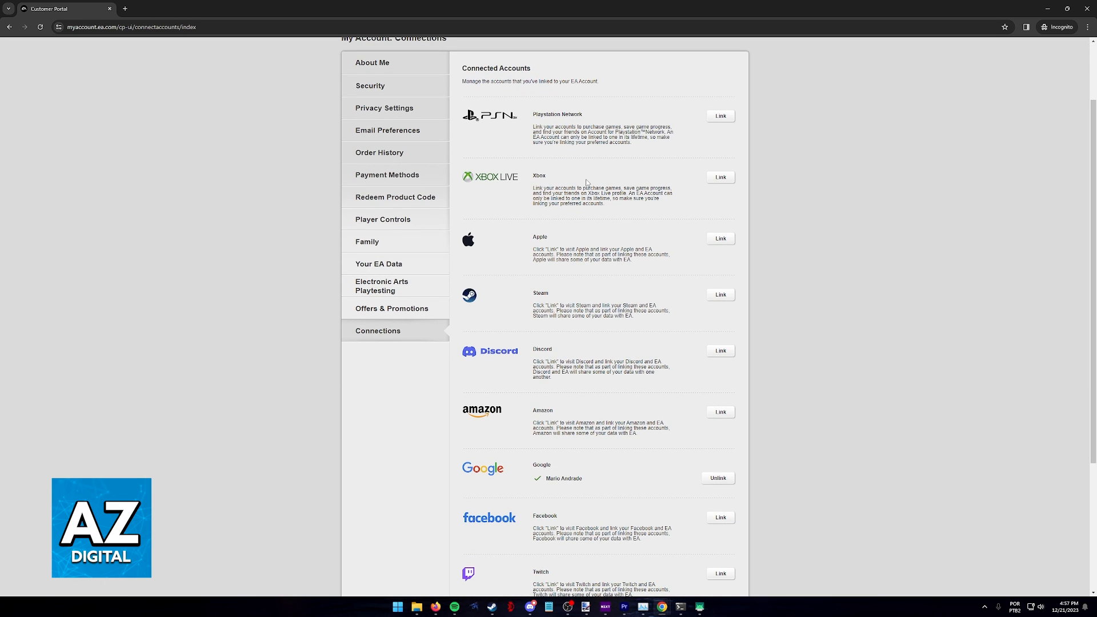
pyautogui.moveTo(563, 206)
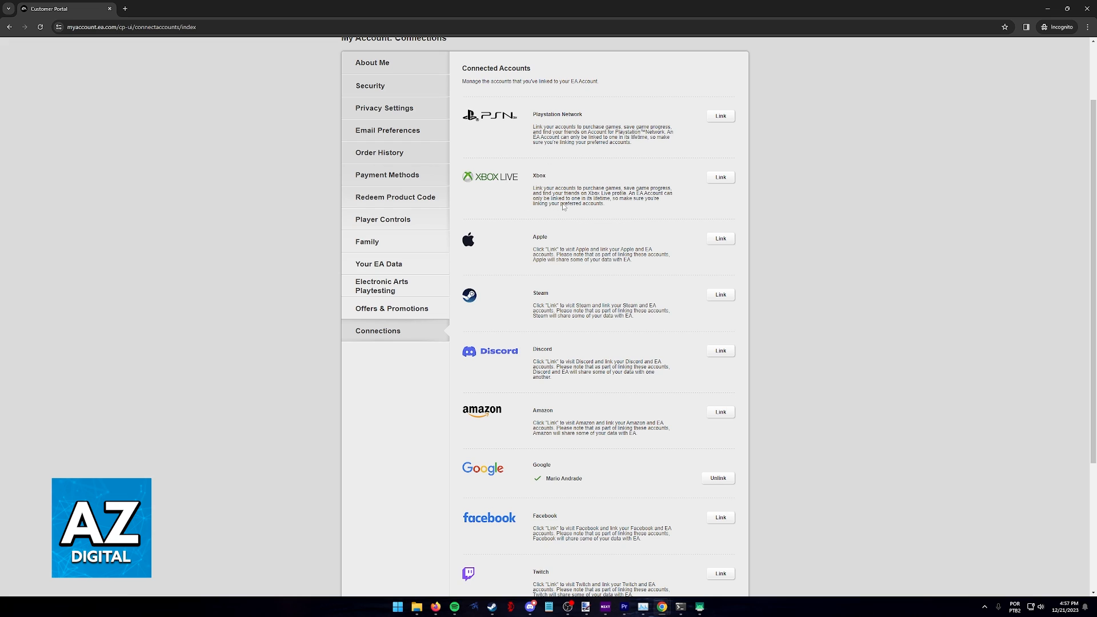
pyautogui.moveTo(521, 183)
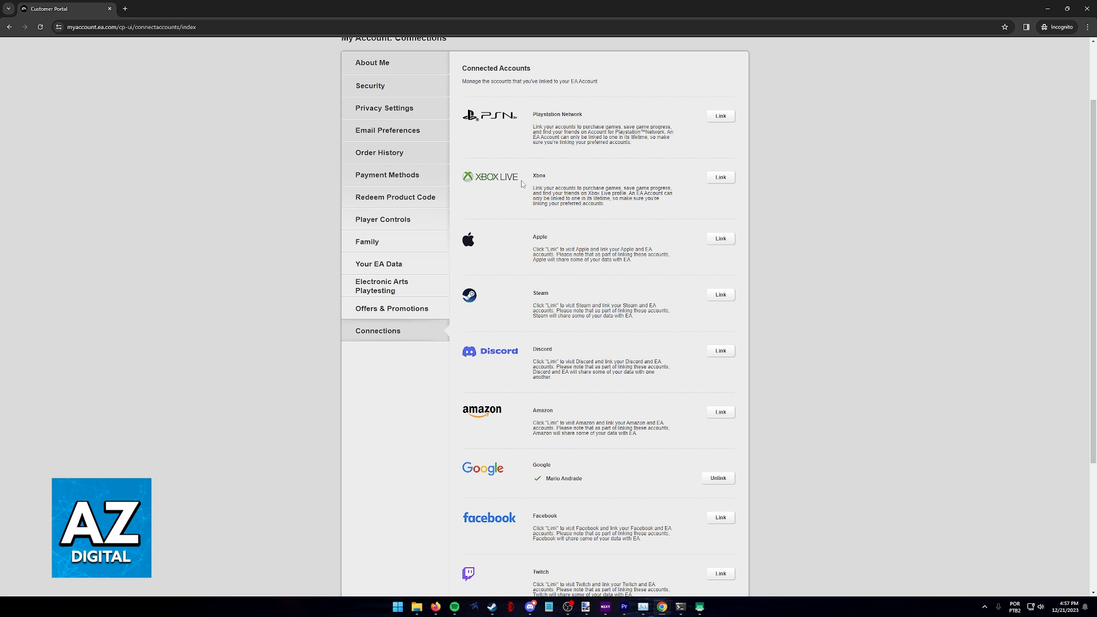
pyautogui.moveTo(559, 188)
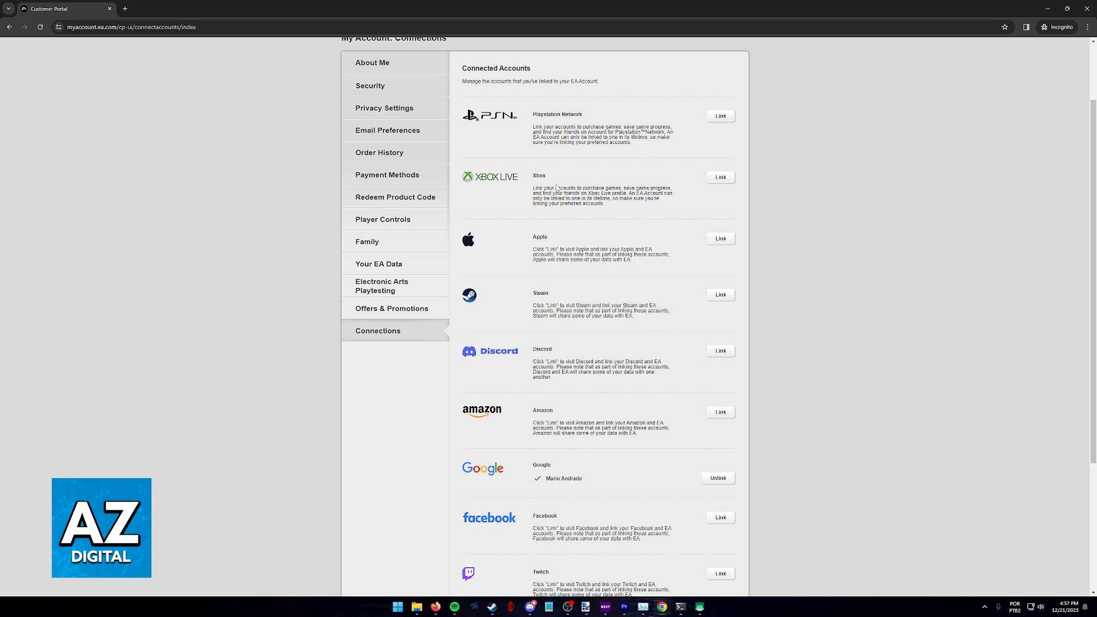
pyautogui.scroll(-3)
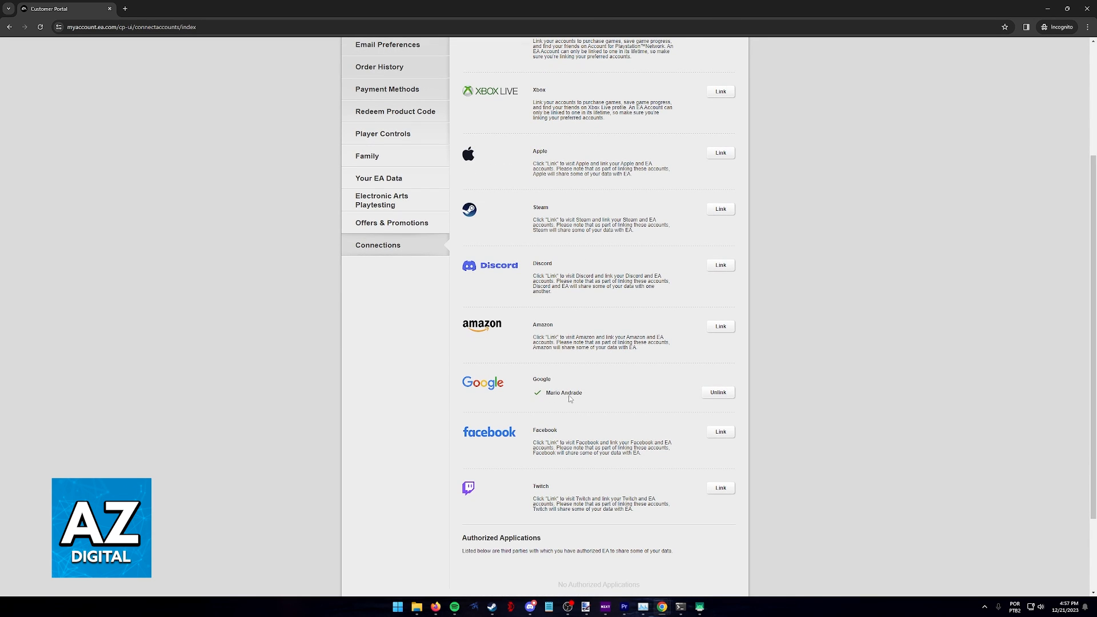
pyautogui.moveTo(576, 384)
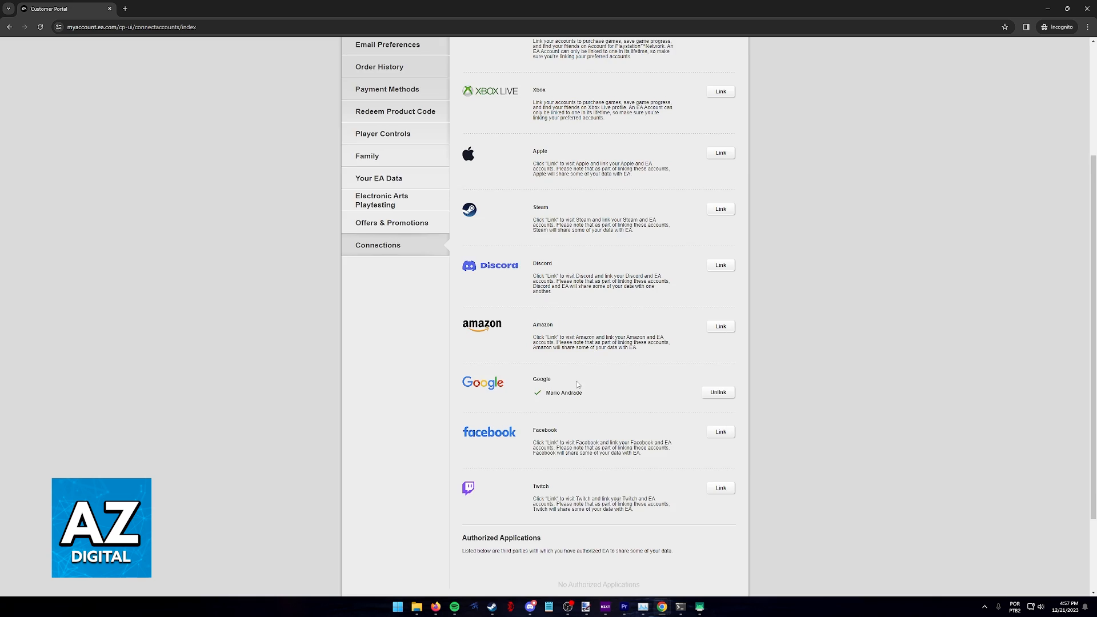
pyautogui.scroll(3)
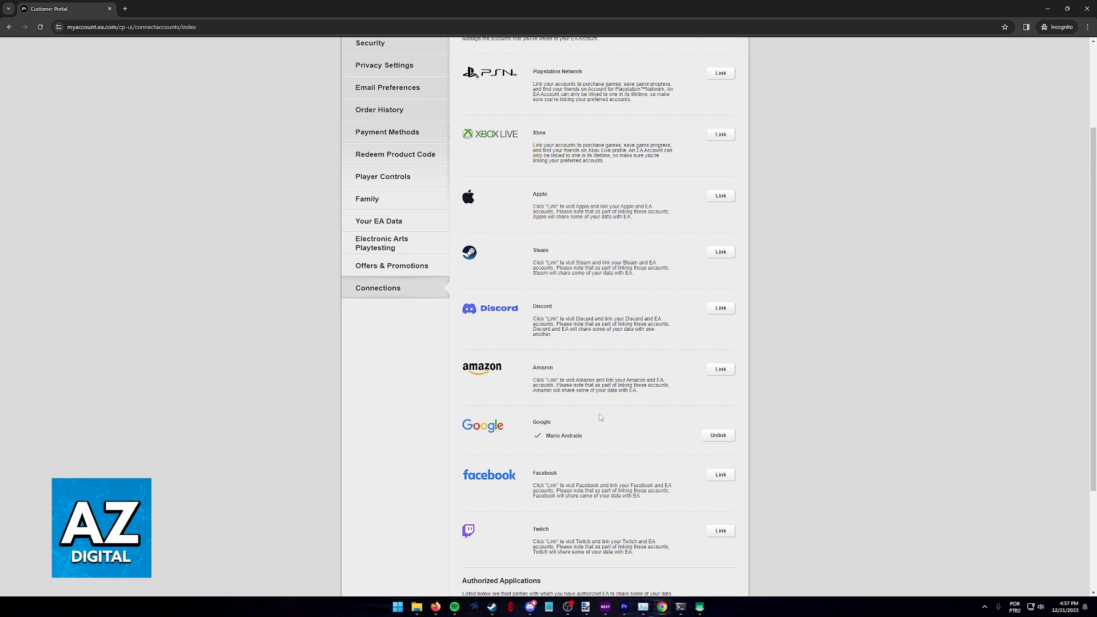
pyautogui.scroll(3)
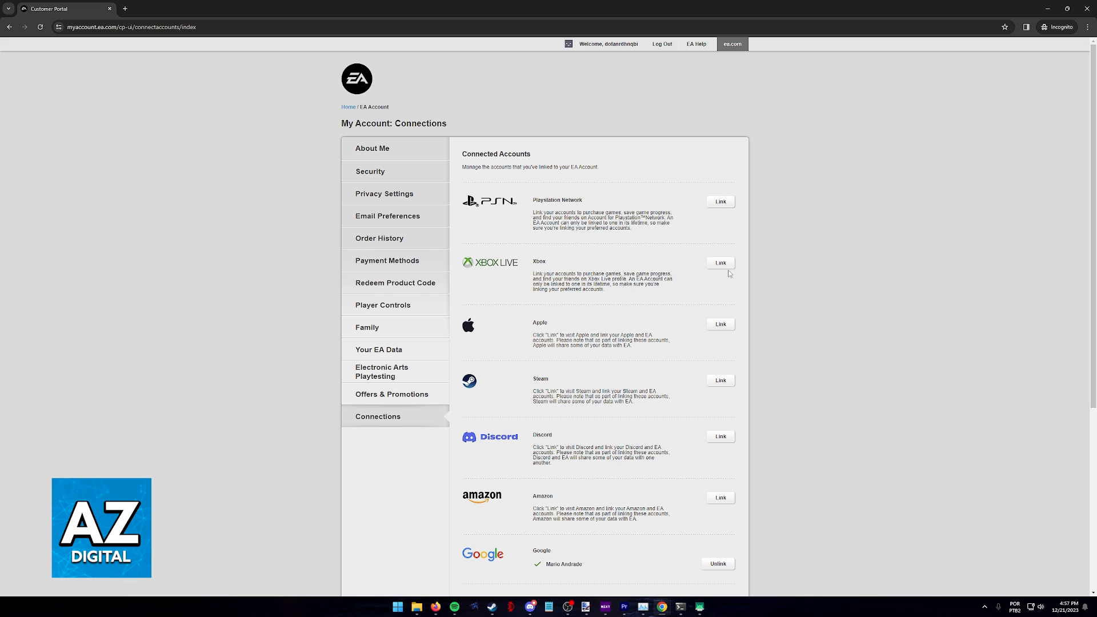
pyautogui.click(718, 263)
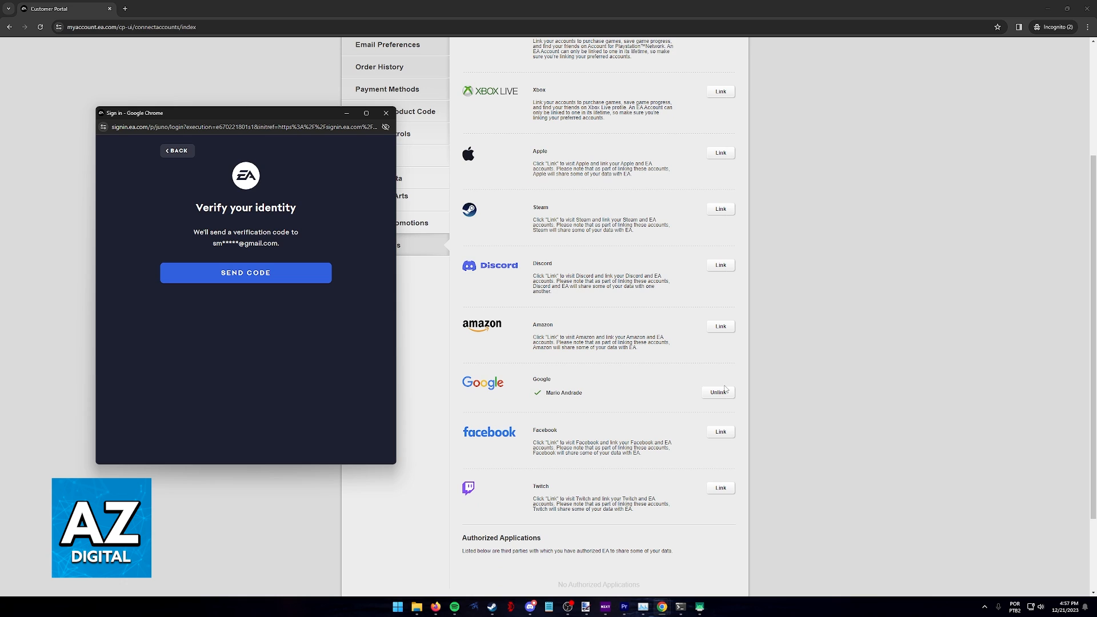
pyautogui.moveTo(384, 123)
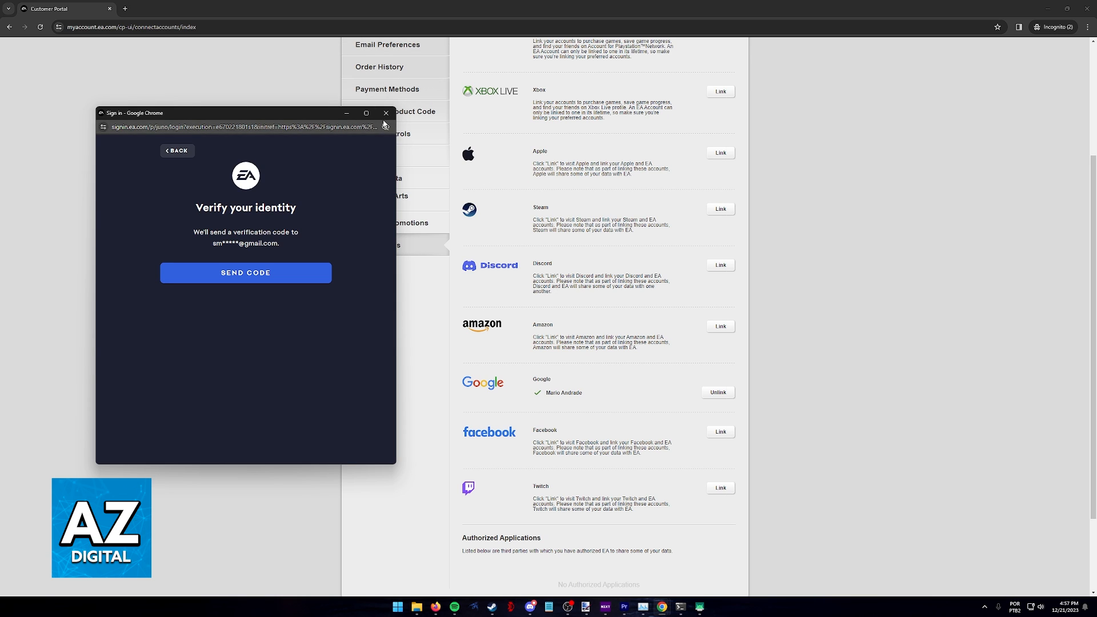
pyautogui.click(385, 113)
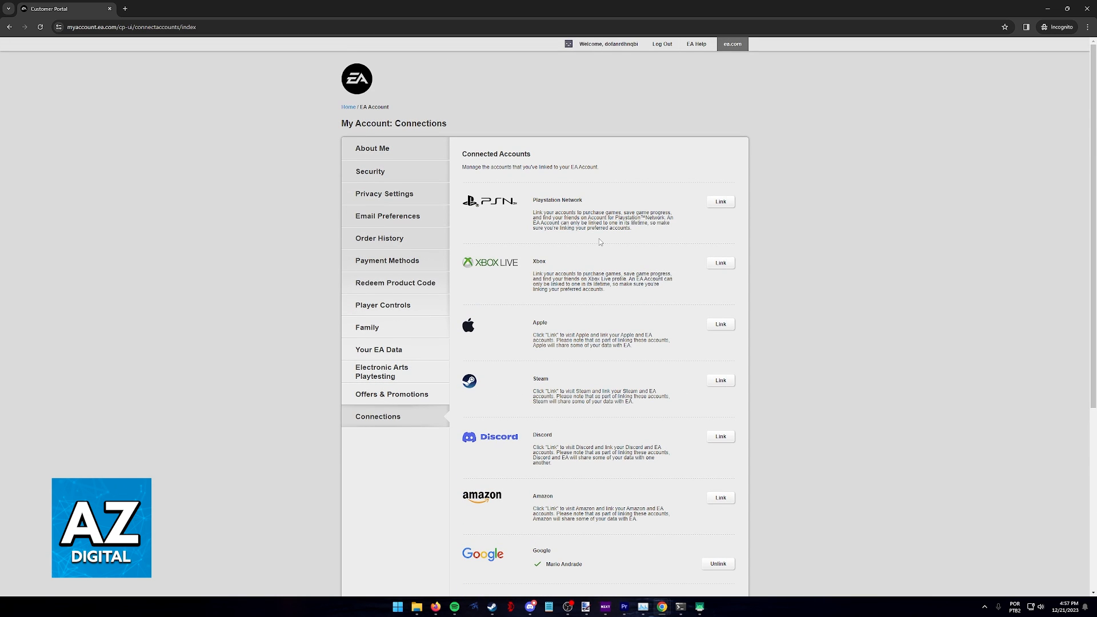